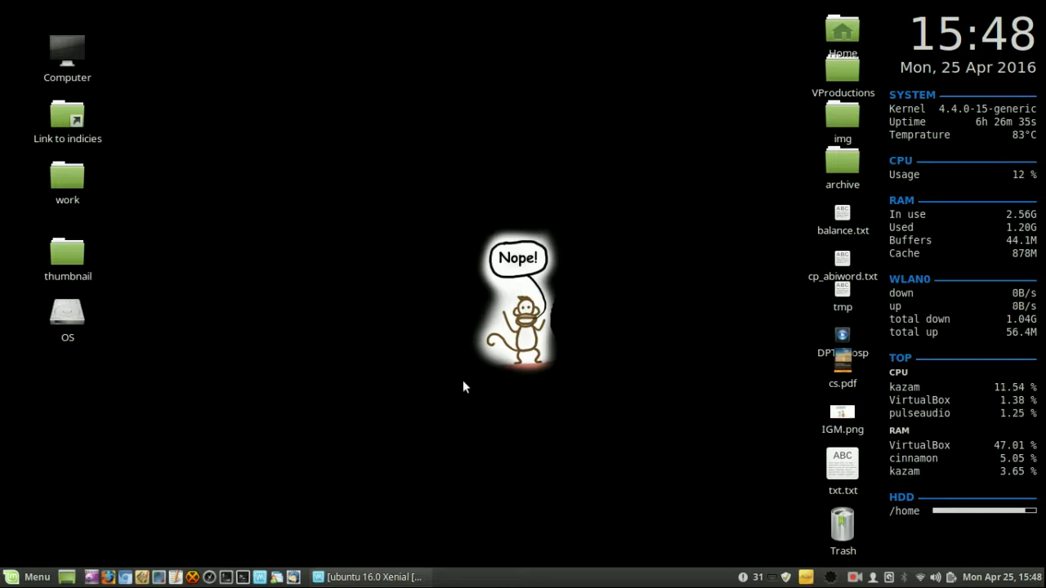
pyautogui.moveTo(432, 331)
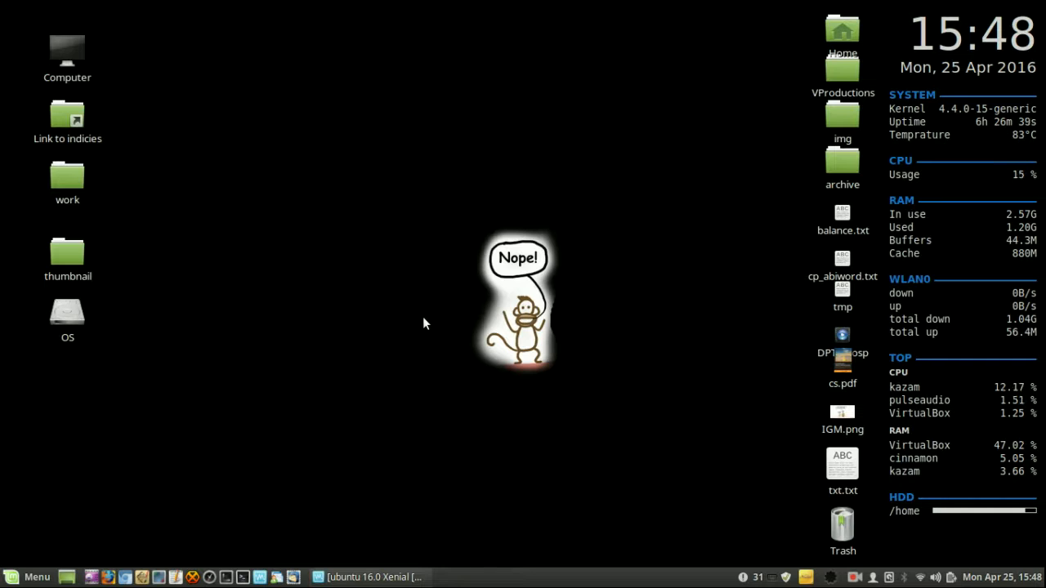
pyautogui.moveTo(245, 578)
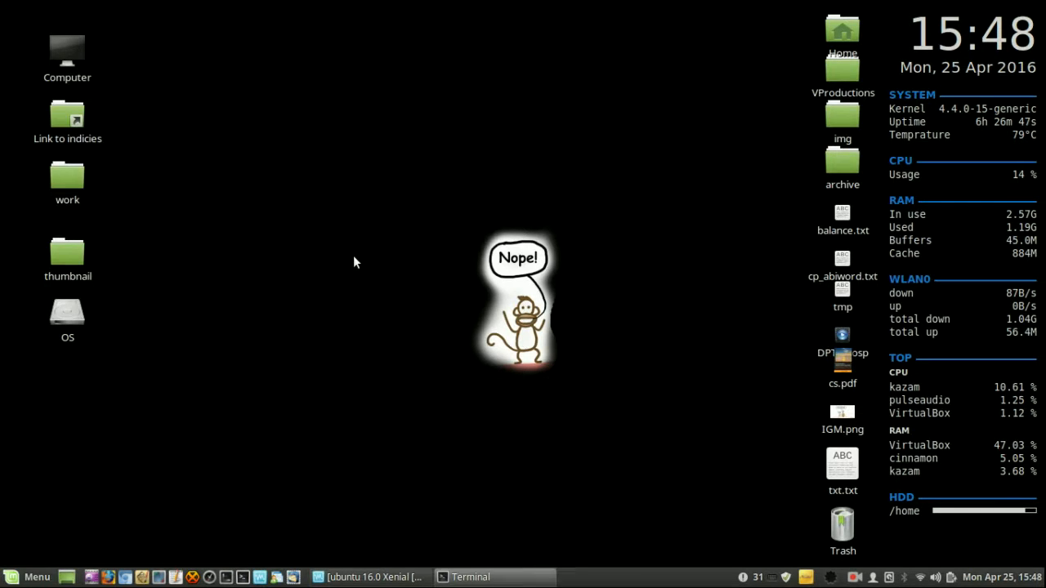
# - Launch wavemon to display wlan0 link quality (89%) and signal level (-48 dBm)
pyautogui.write('wave')
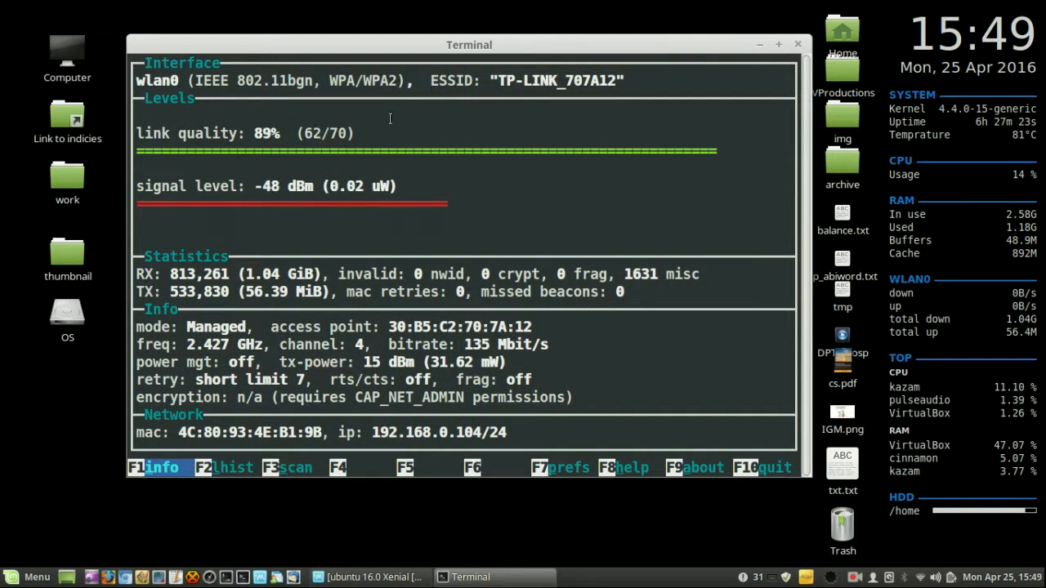
pyautogui.moveTo(604, 116)
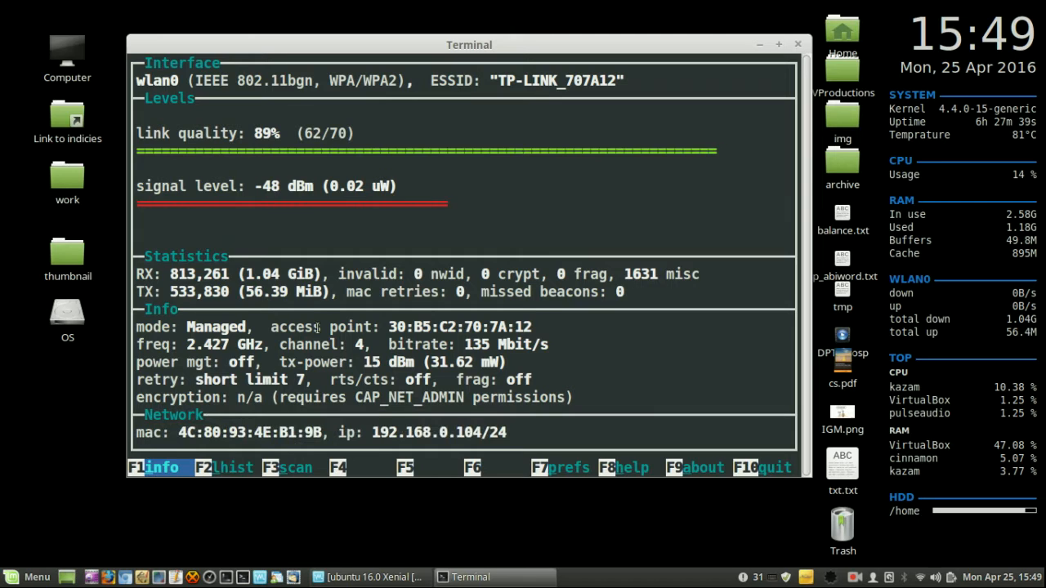
# - Suspend wavemon with Ctrl+Z and run 'sudo apt install wavemon', reaching the password prompt
pyautogui.press('ctrl+z')
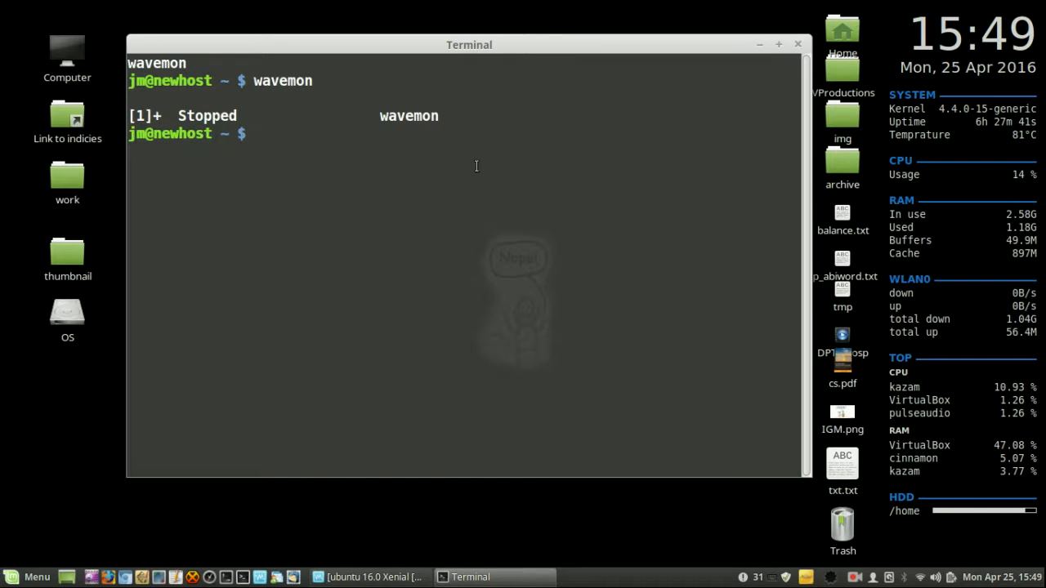
pyautogui.moveTo(469, 45); pyautogui.dragTo(500, 72)
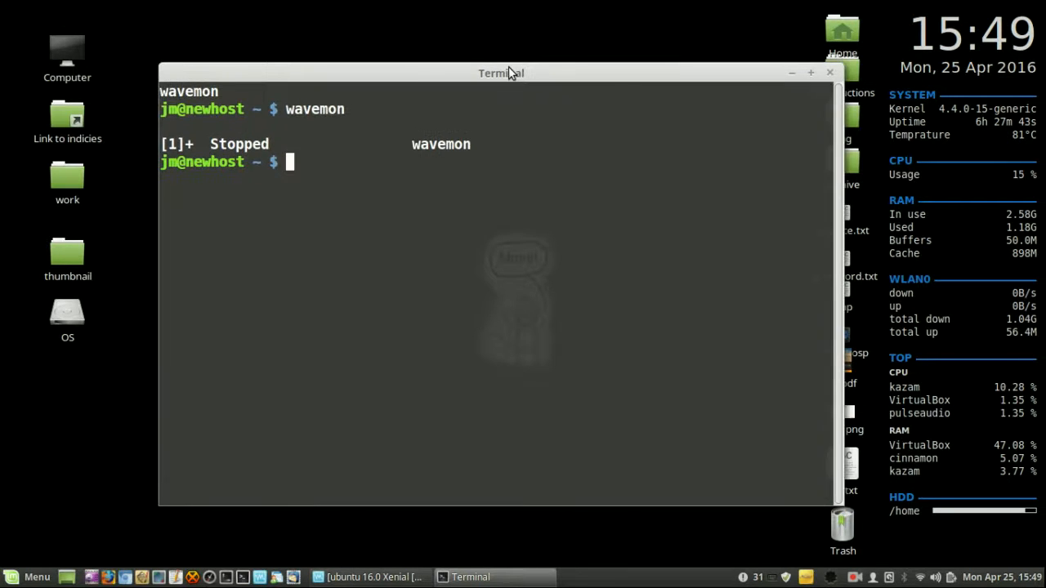
pyautogui.write('sudo')
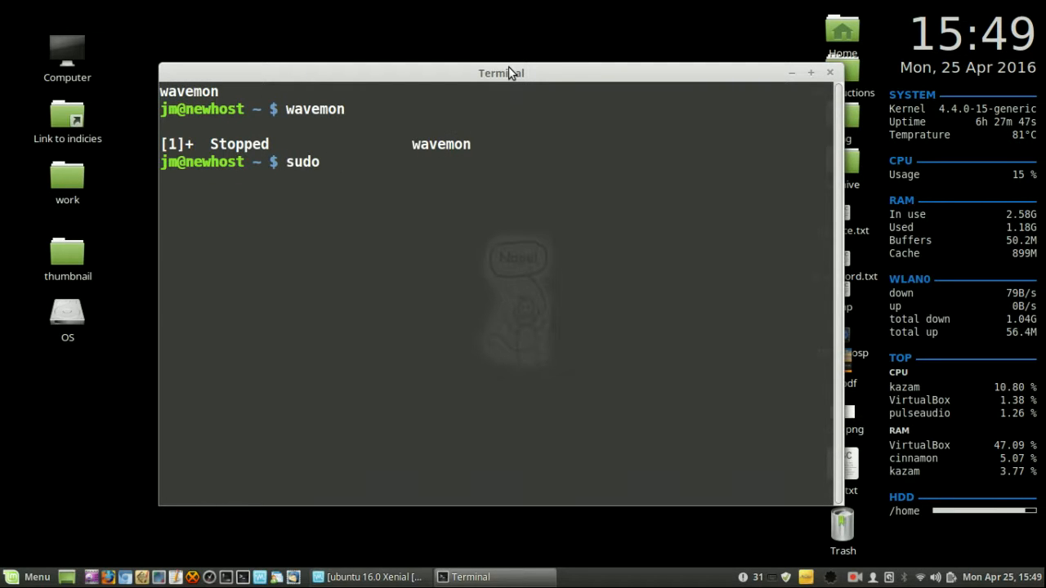
pyautogui.write('wavemon')
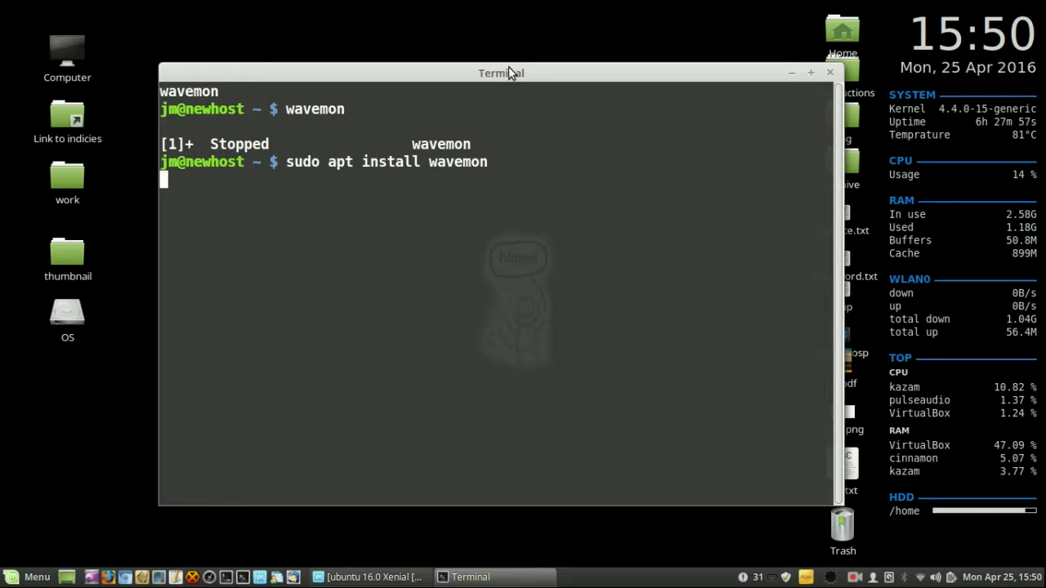
pyautogui.press('Return')
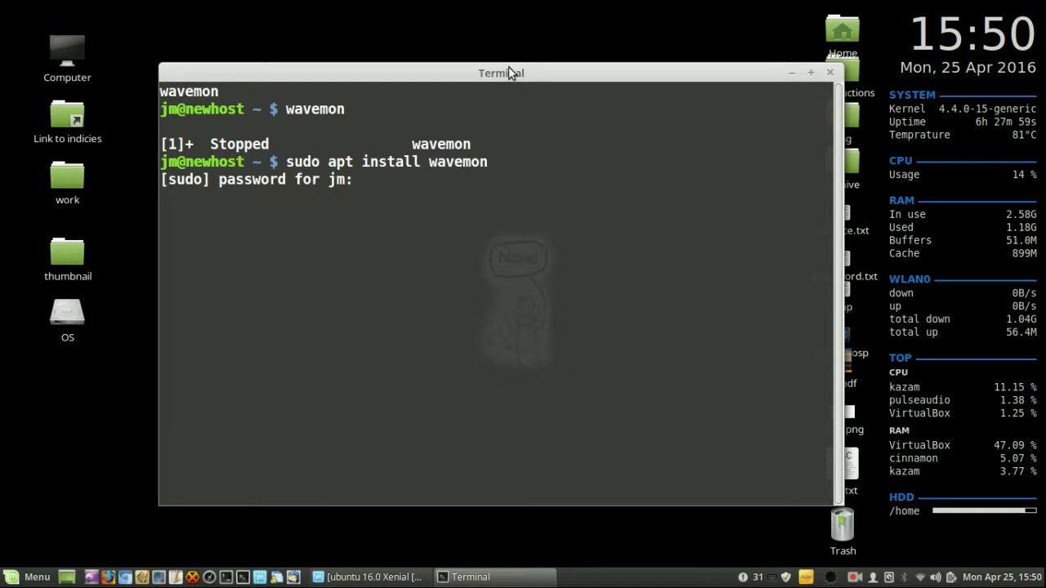